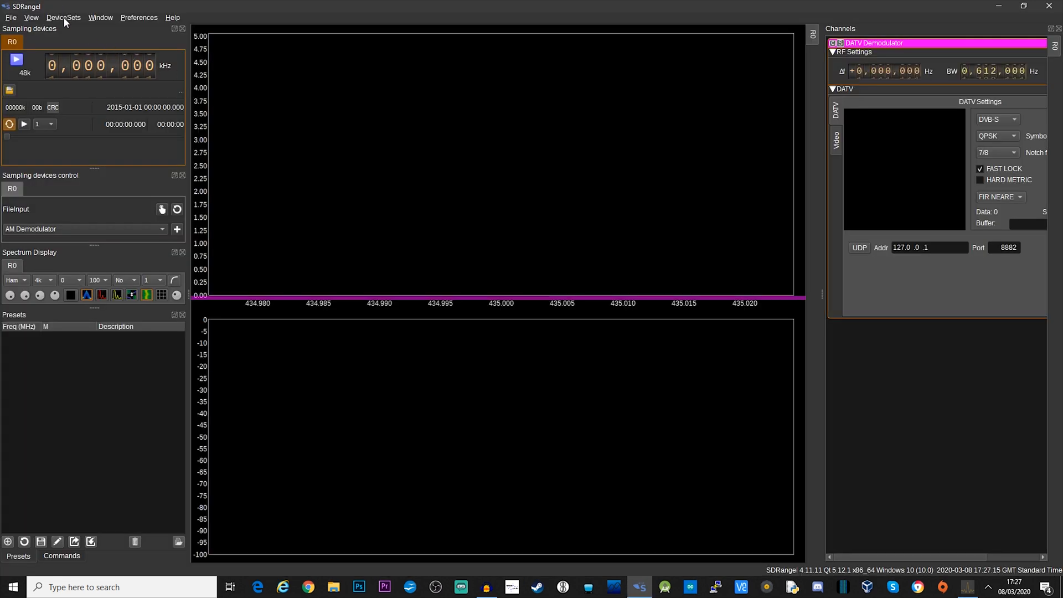
# - Add a new transmit device set in SDRangel using the HackRF as output device
pyautogui.click(67, 18)
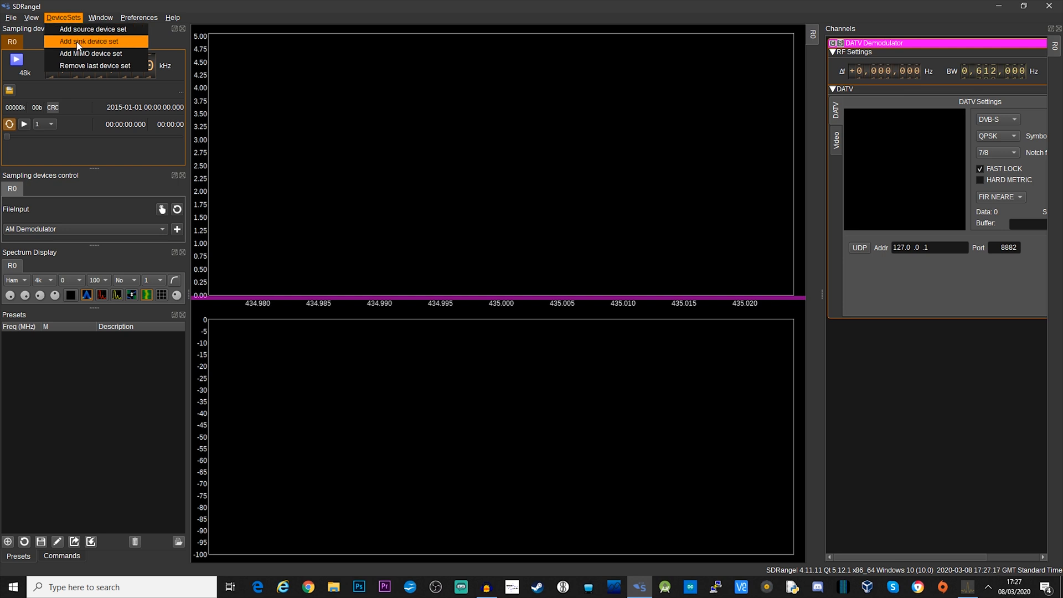
pyautogui.click(89, 42)
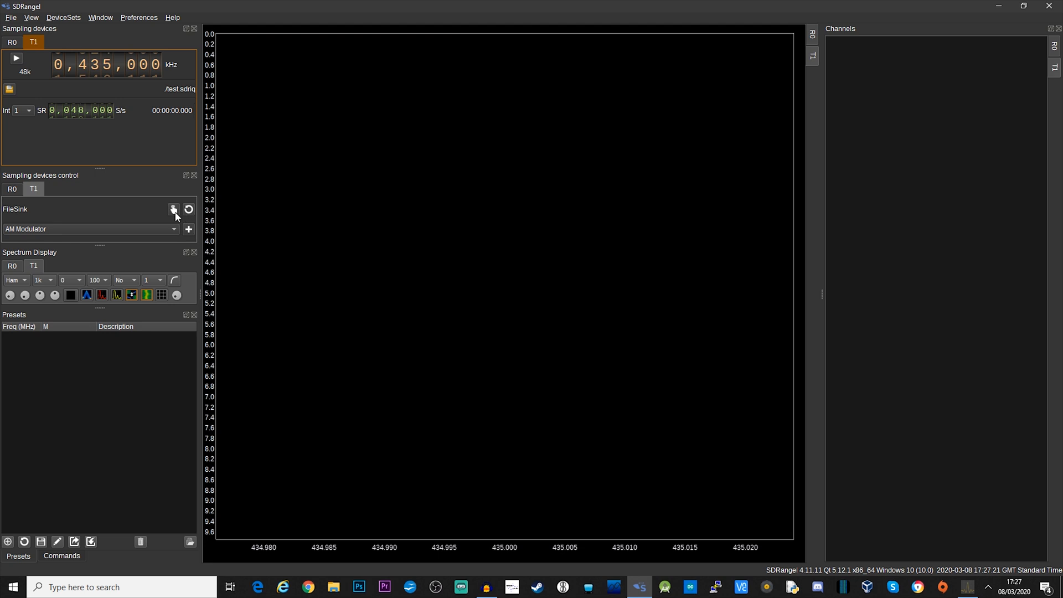
pyautogui.click(173, 210)
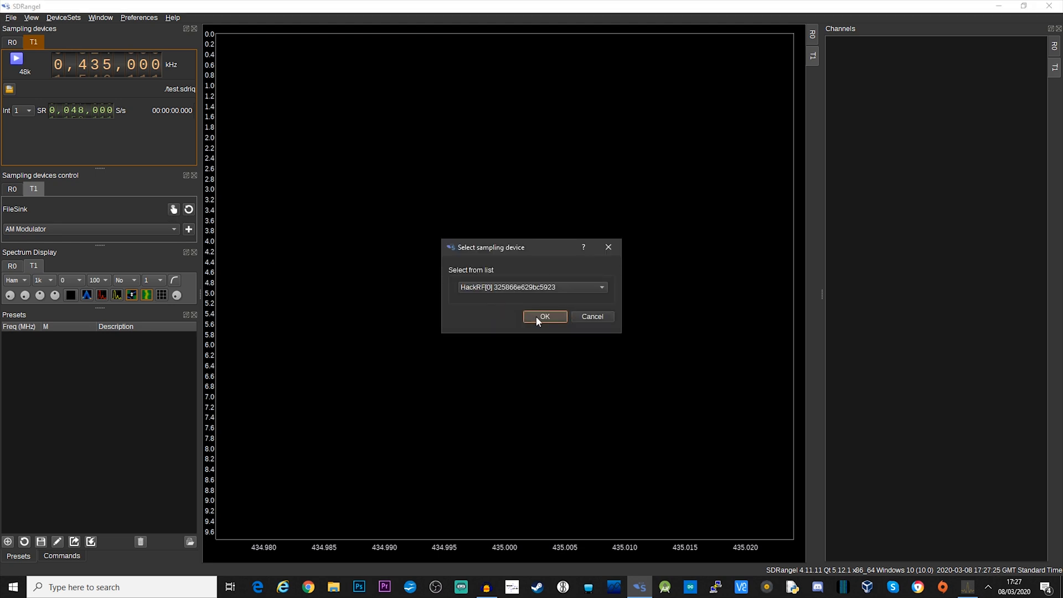
pyautogui.click(544, 317)
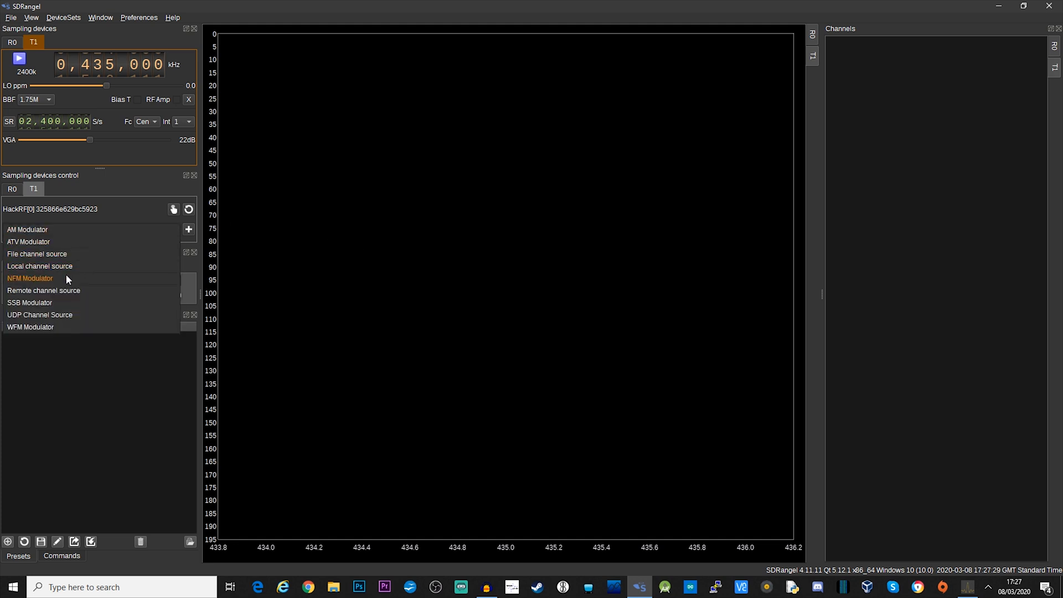
# - Add an NFM Modulator channel to the new transmit device set
pyautogui.click(30, 278)
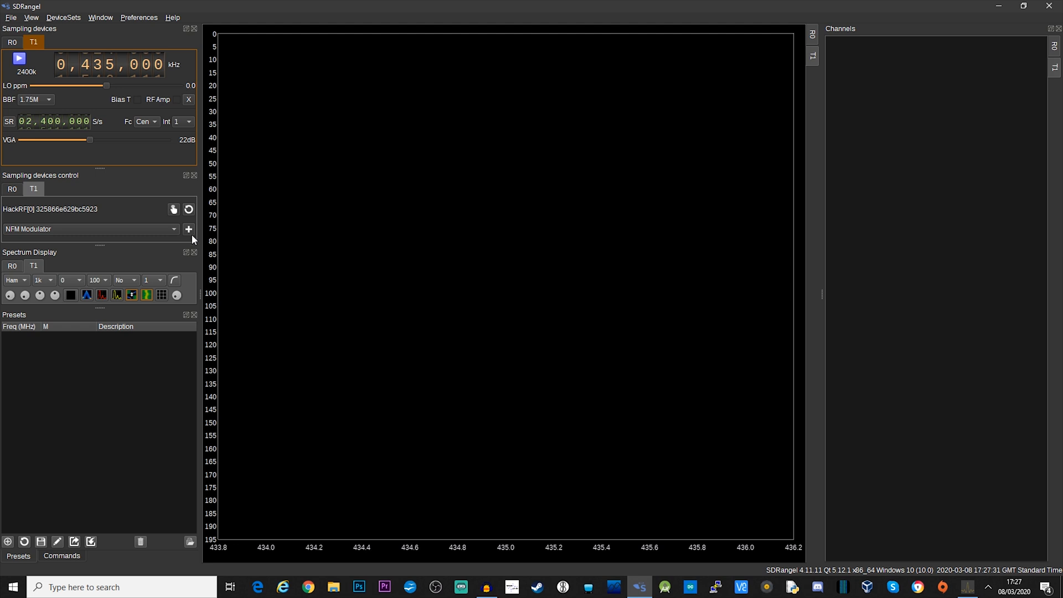
pyautogui.click(189, 230)
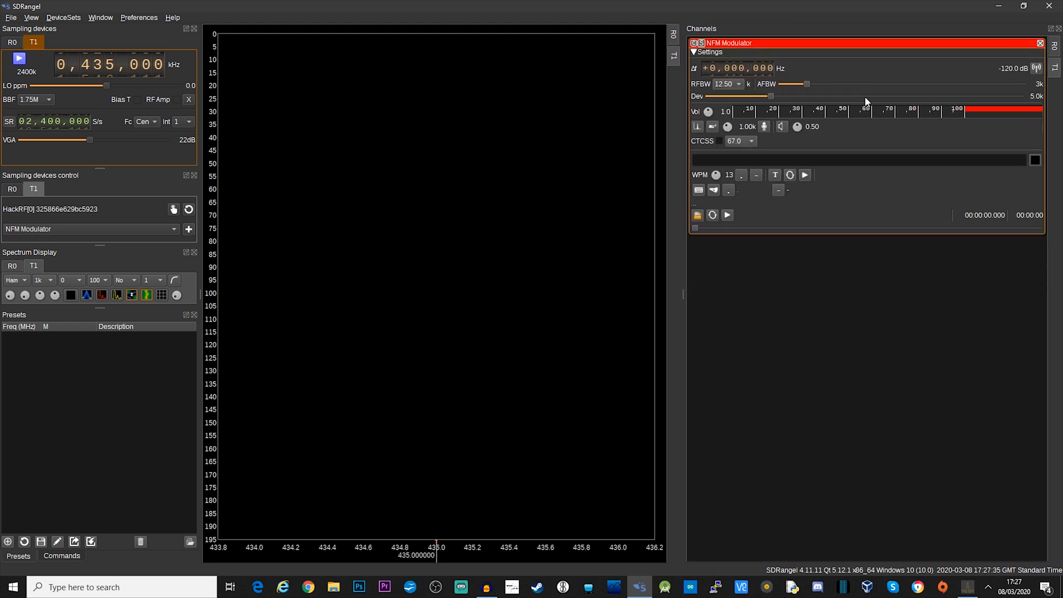
pyautogui.moveTo(867, 98)
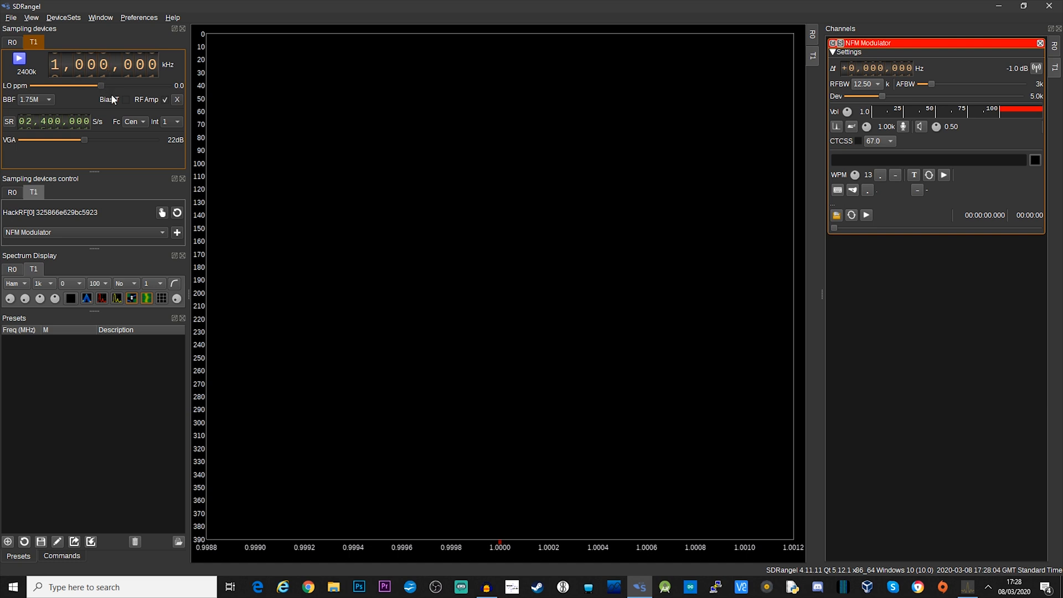
# - Enable markers and tune the peak threshold so the 1000.000000 MHz carrier is labelled
pyautogui.click(18, 59)
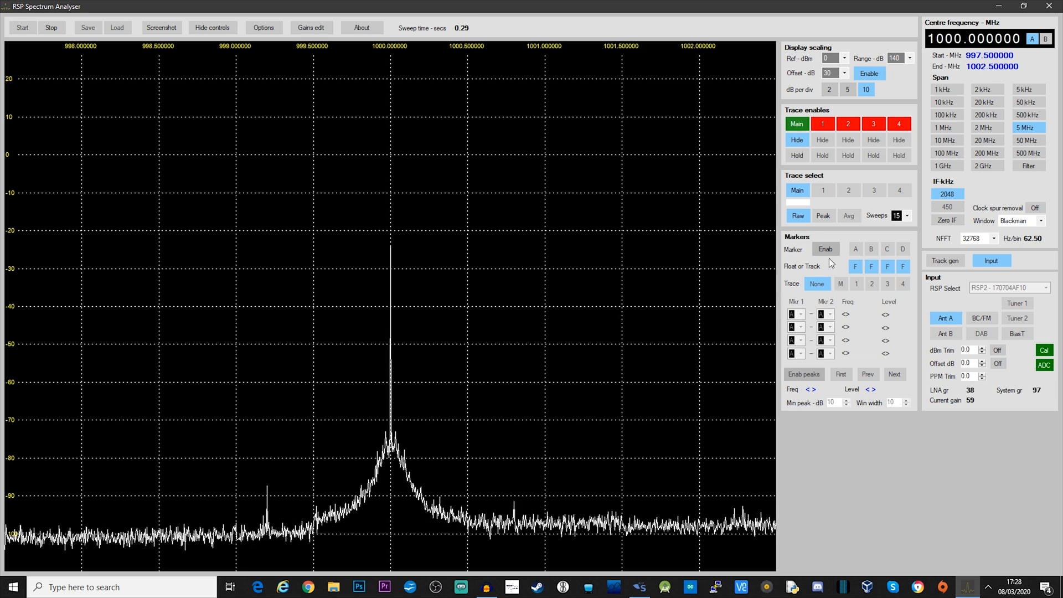
pyautogui.click(804, 374)
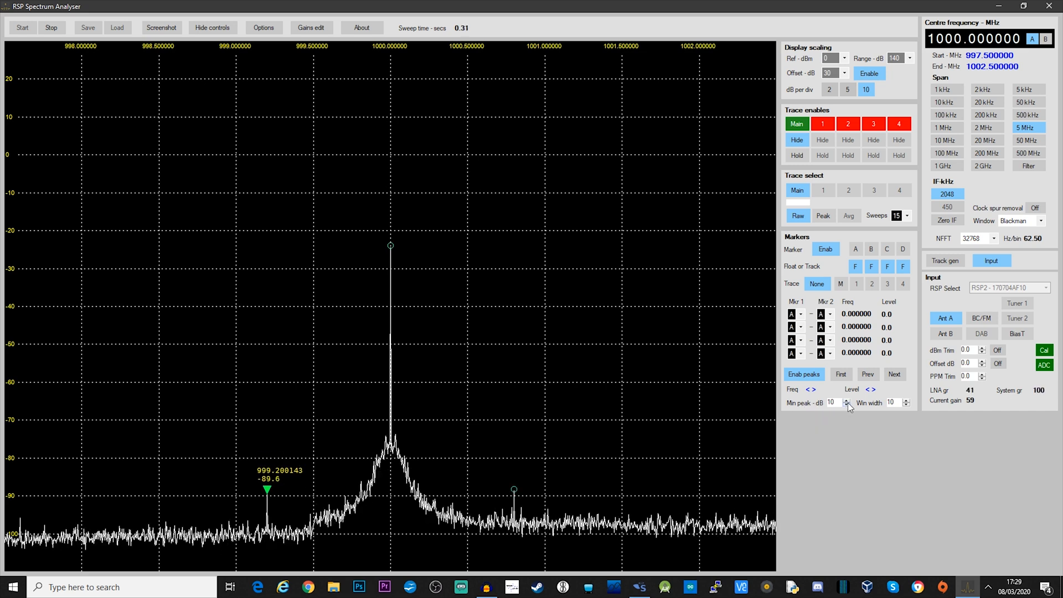
pyautogui.click(846, 400)
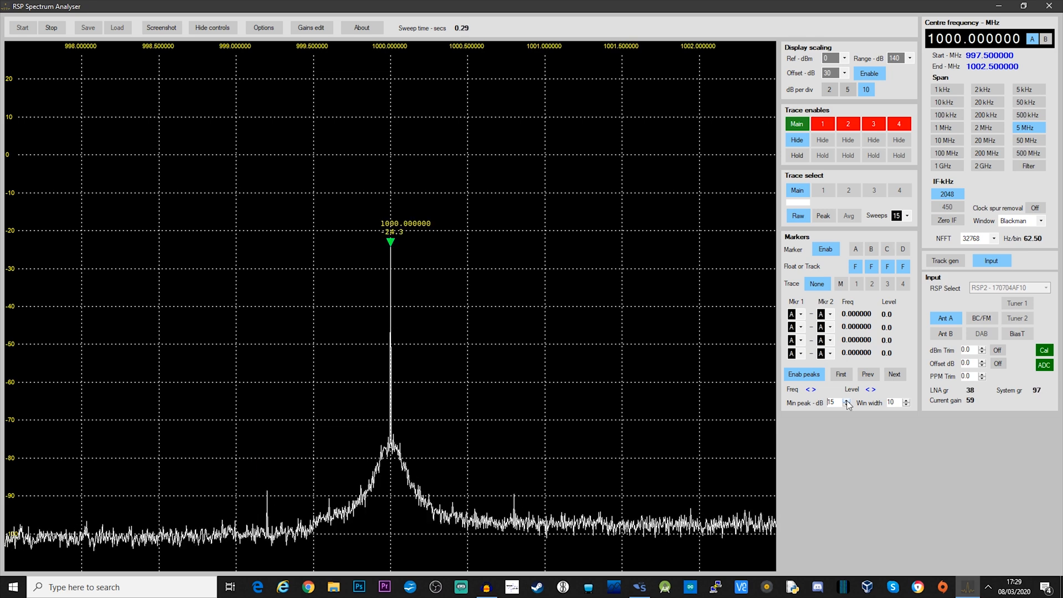
pyautogui.click(846, 399)
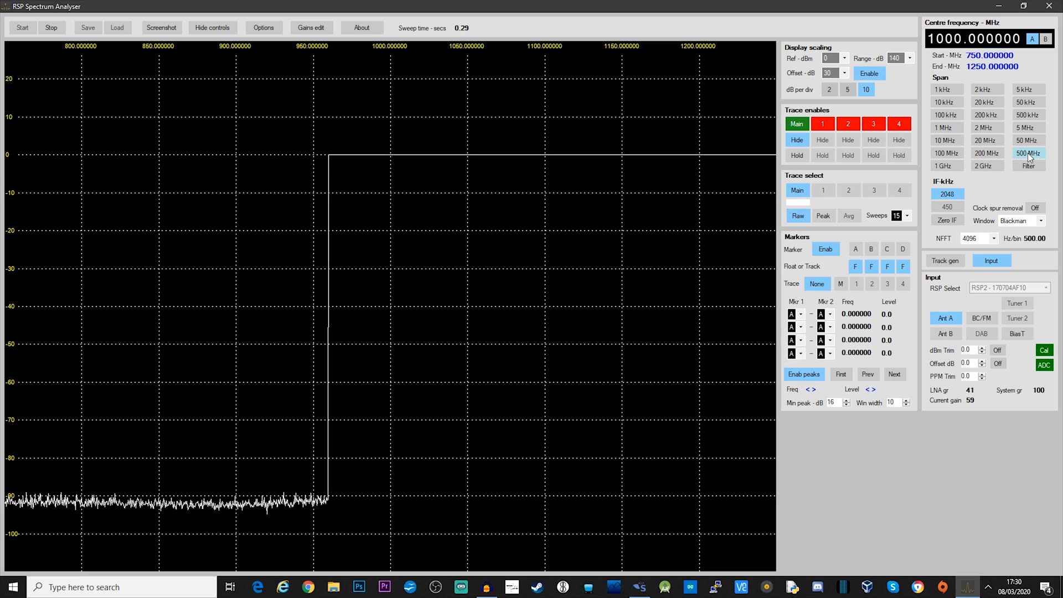
pyautogui.click(1028, 128)
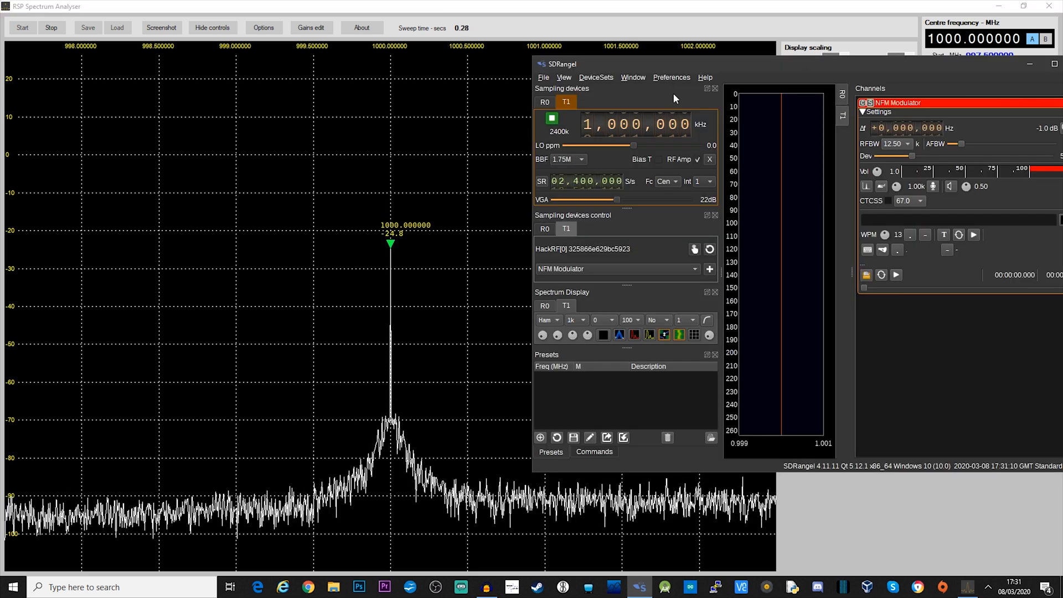
# - Adjust the HackRF VGA transmit gain through 35 and 44 dB, settling near 24 dB for a clean peak
pyautogui.moveTo(616, 199); pyautogui.dragTo(621, 200)
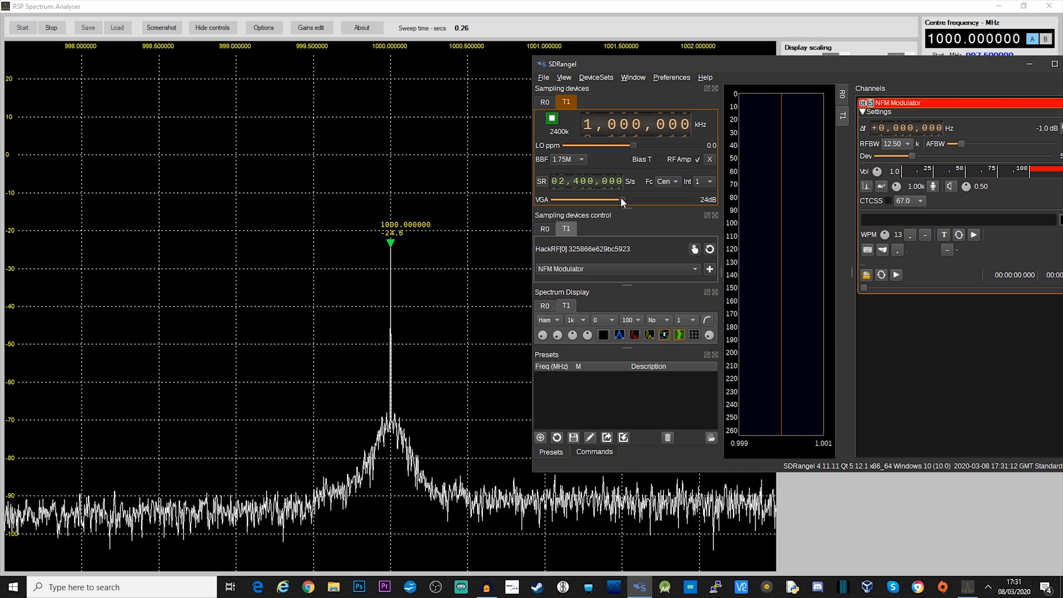
pyautogui.moveTo(621, 201); pyautogui.dragTo(655, 200)
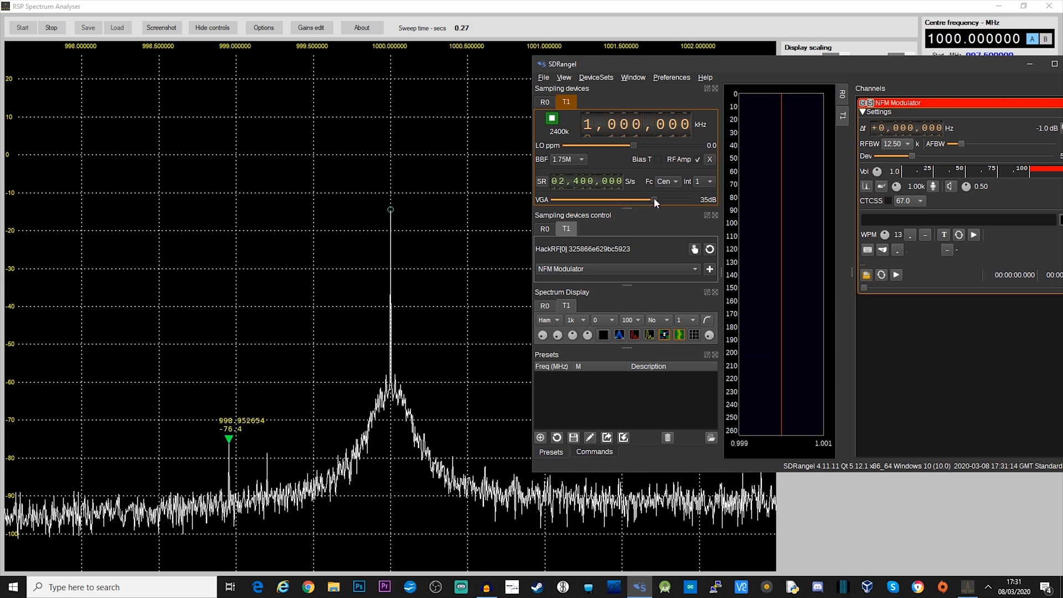
pyautogui.moveTo(654, 201); pyautogui.dragTo(681, 201)
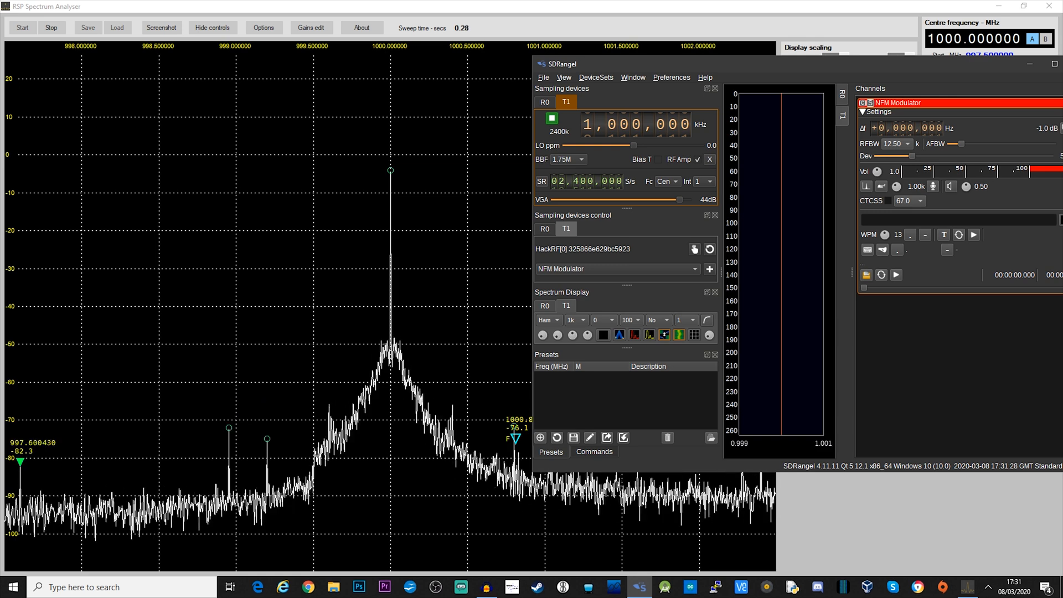
pyautogui.moveTo(677, 199); pyautogui.dragTo(668, 199)
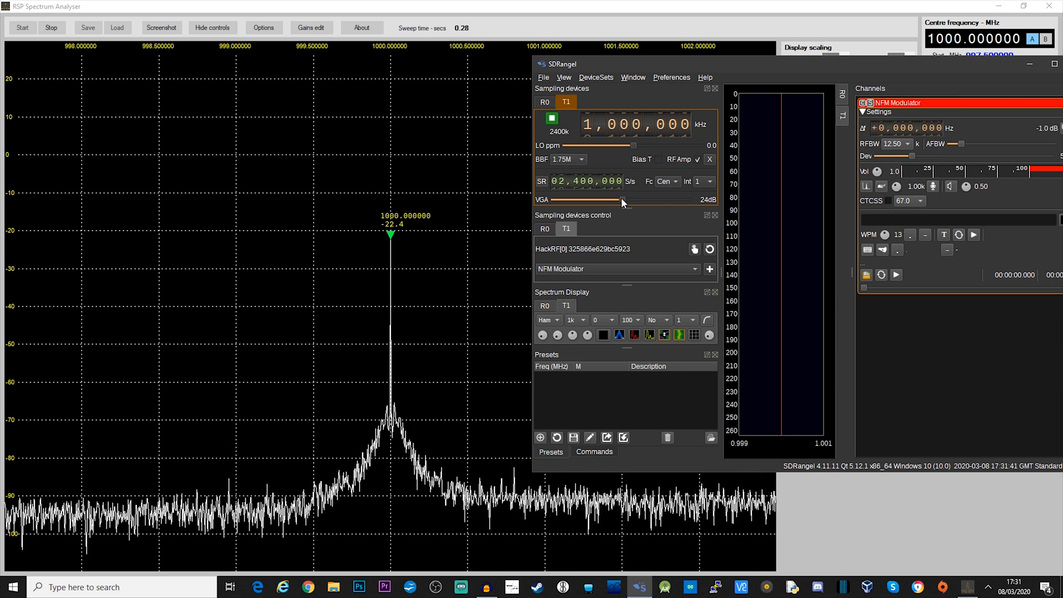
pyautogui.moveTo(621, 199); pyautogui.dragTo(688, 199)
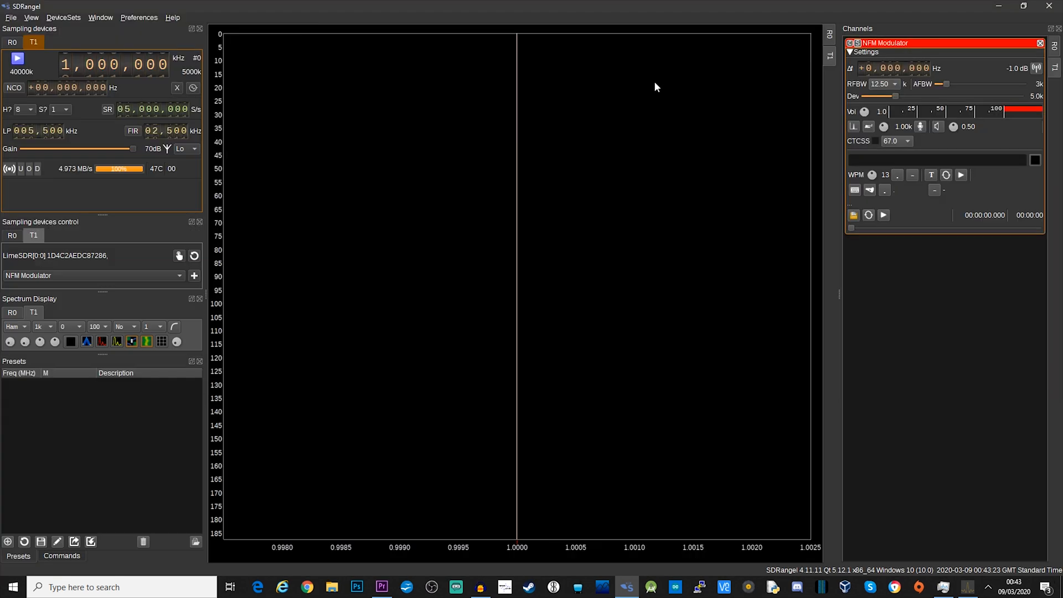
pyautogui.moveTo(257, 128)
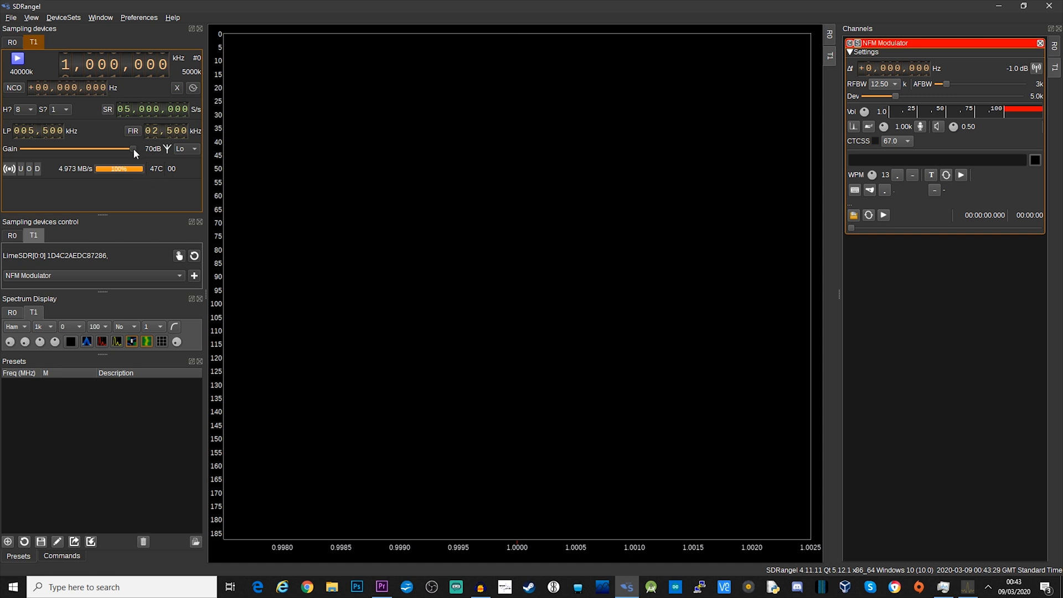
# - Stop and restart the LimeSDR T1 device so its 1000 MHz carrier reappears
pyautogui.click(19, 60)
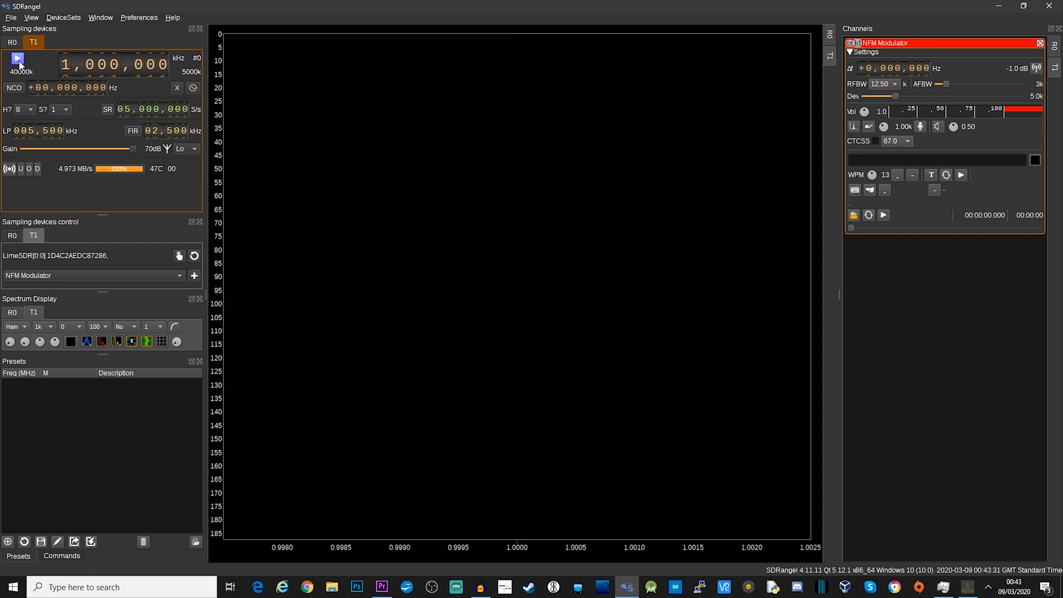
pyautogui.click(18, 58)
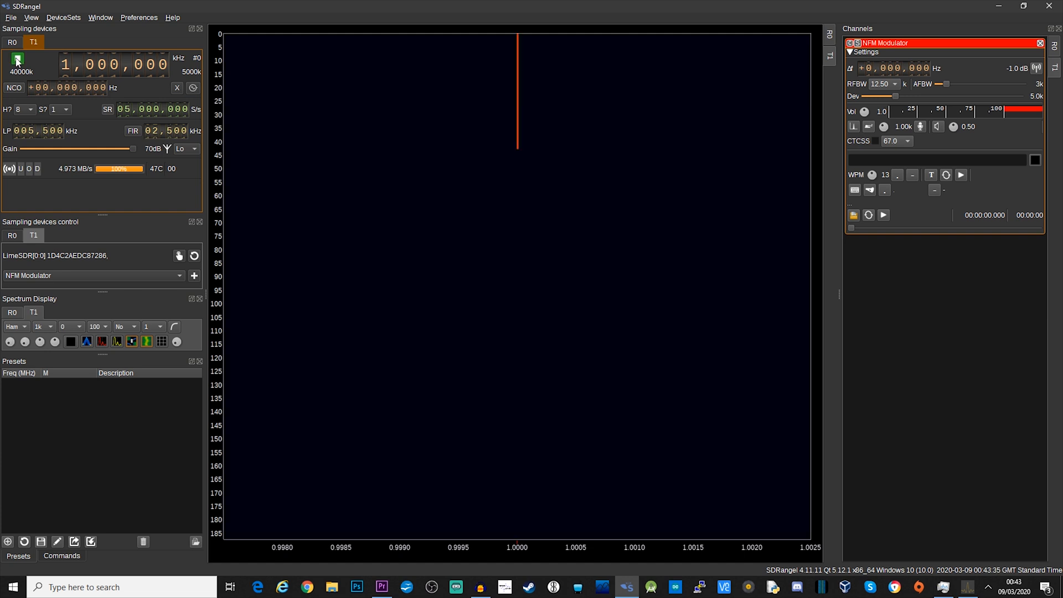
pyautogui.click(18, 60)
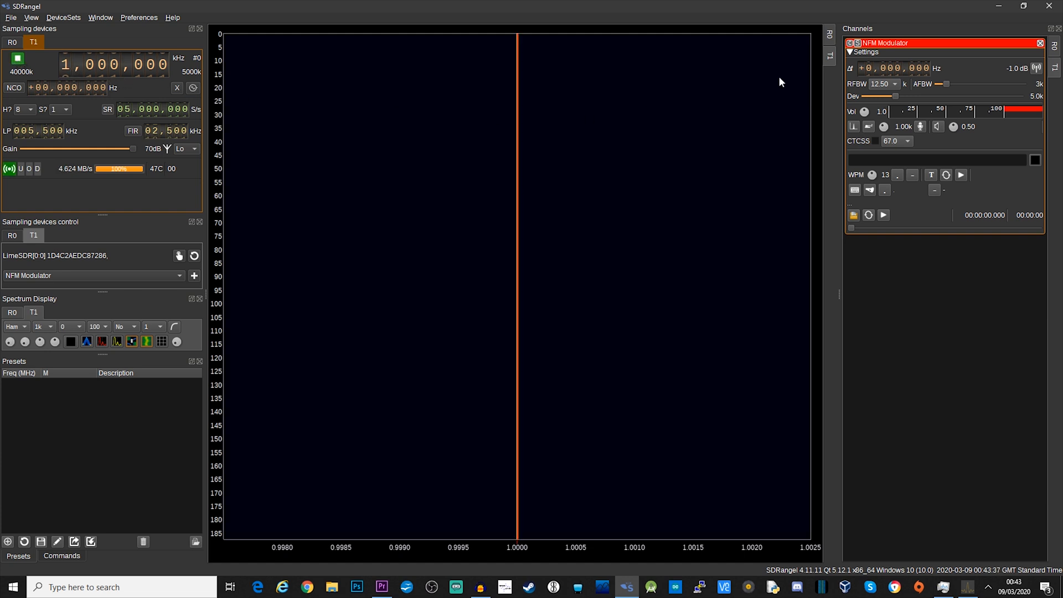
pyautogui.moveTo(440, 134)
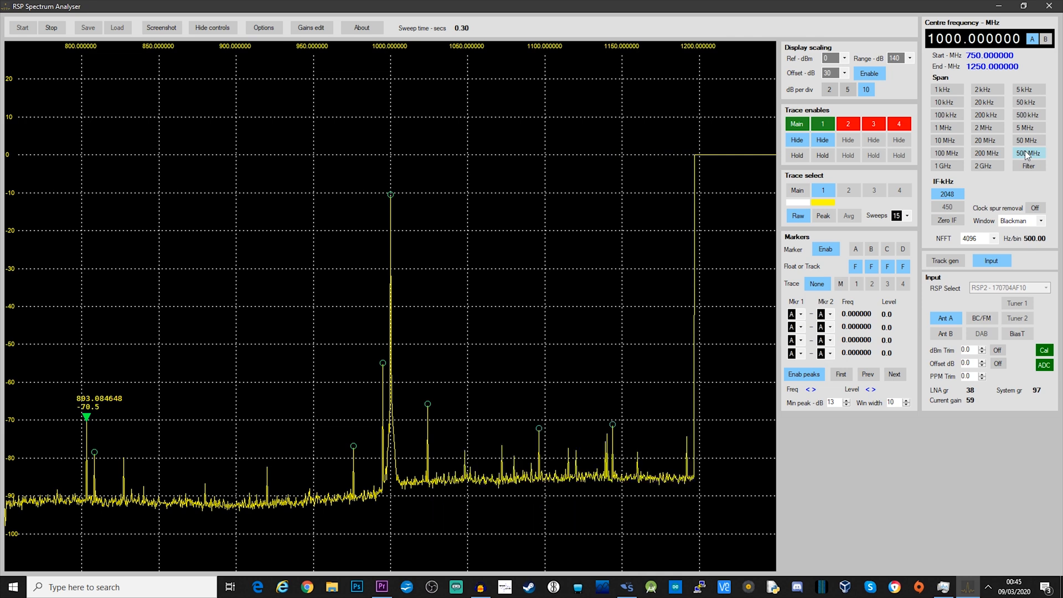
# - Run a filtered 500 MHz sweep to remove spurious peaks around the 1000 MHz signal
pyautogui.click(1032, 153)
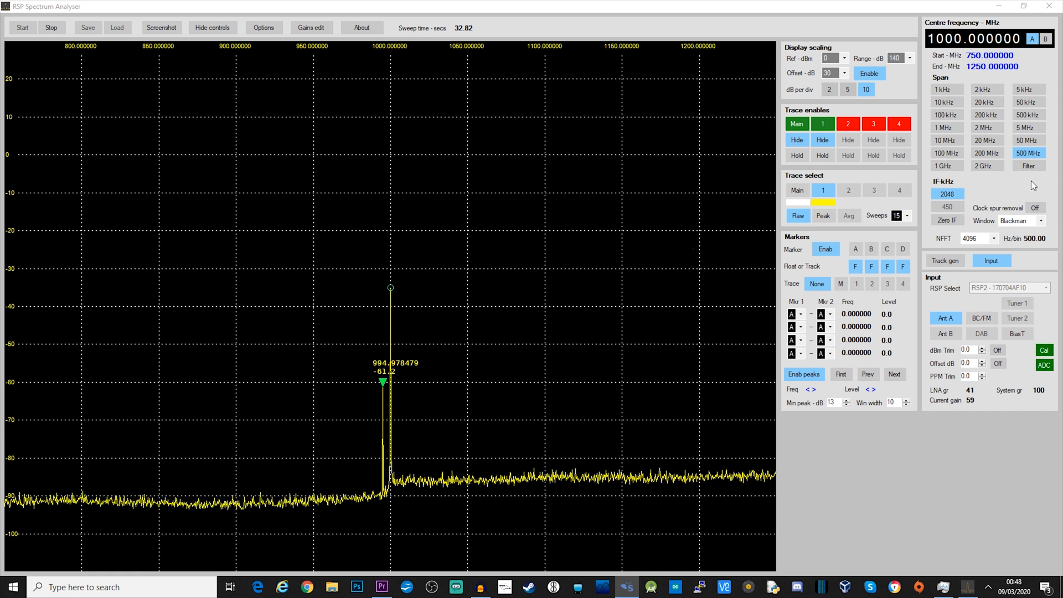
# - Step through 50, 1 and 10 MHz spans, ending on a 100 MHz span around 1000 MHz
pyautogui.click(1029, 142)
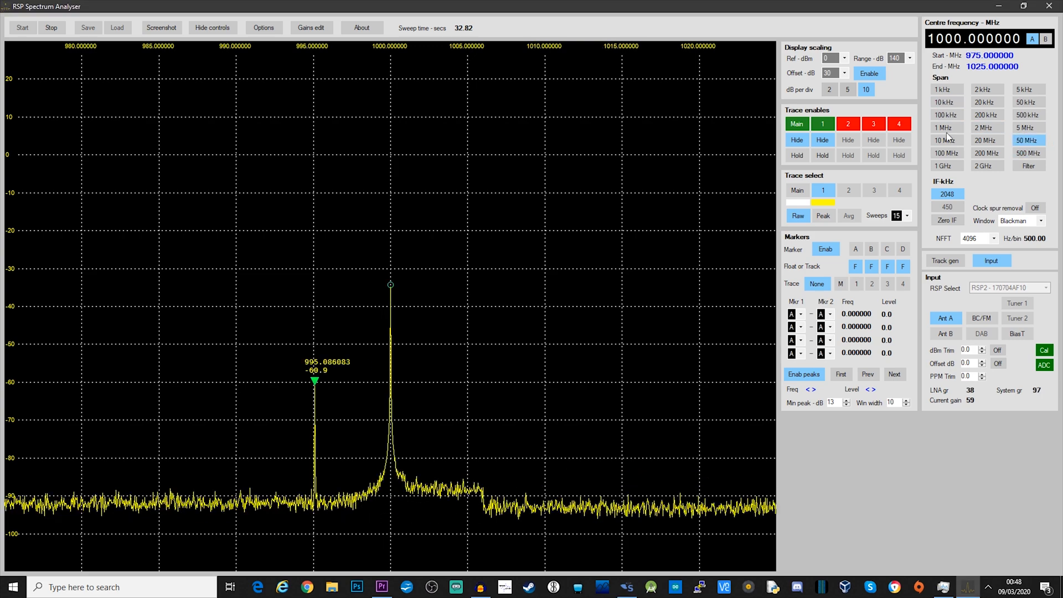
pyautogui.click(946, 129)
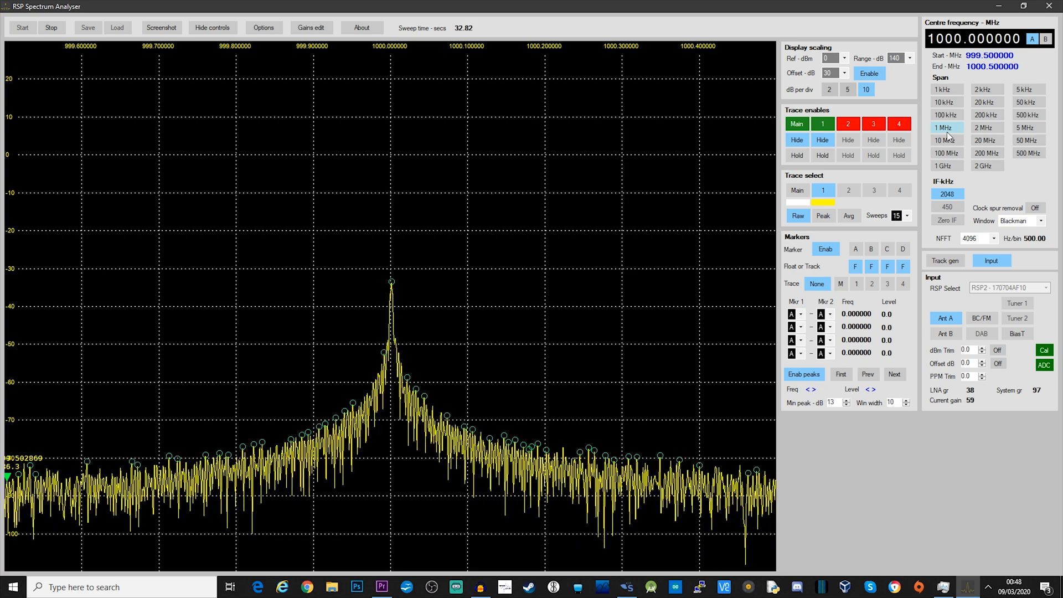
pyautogui.click(947, 141)
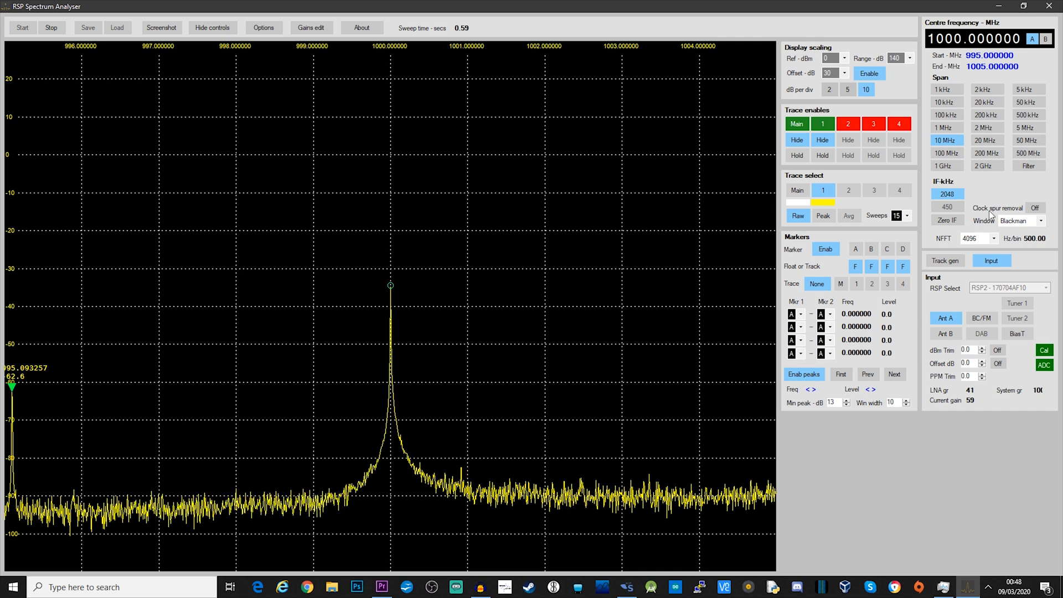
pyautogui.click(947, 153)
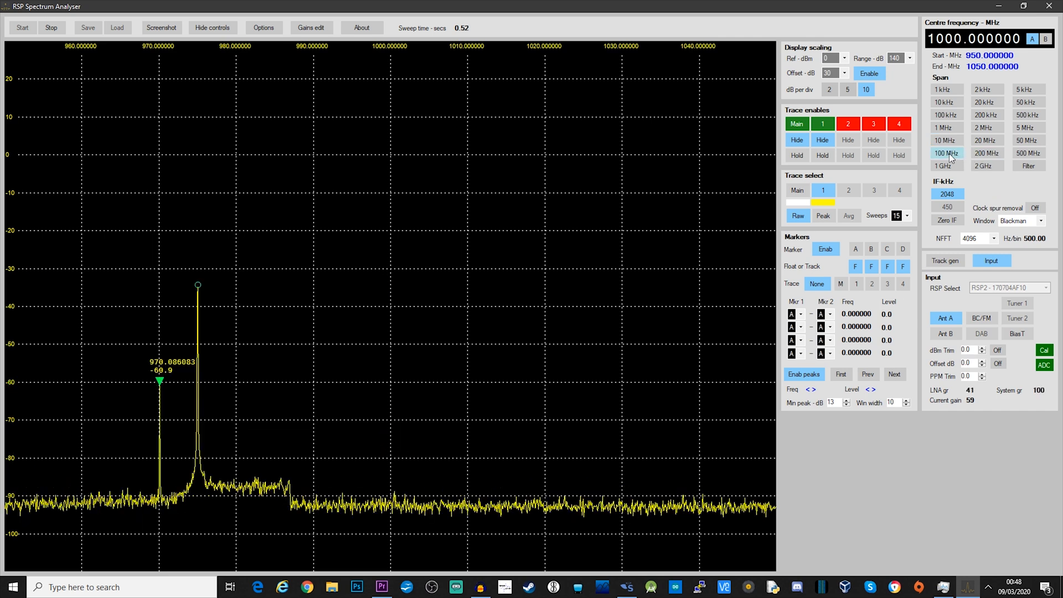